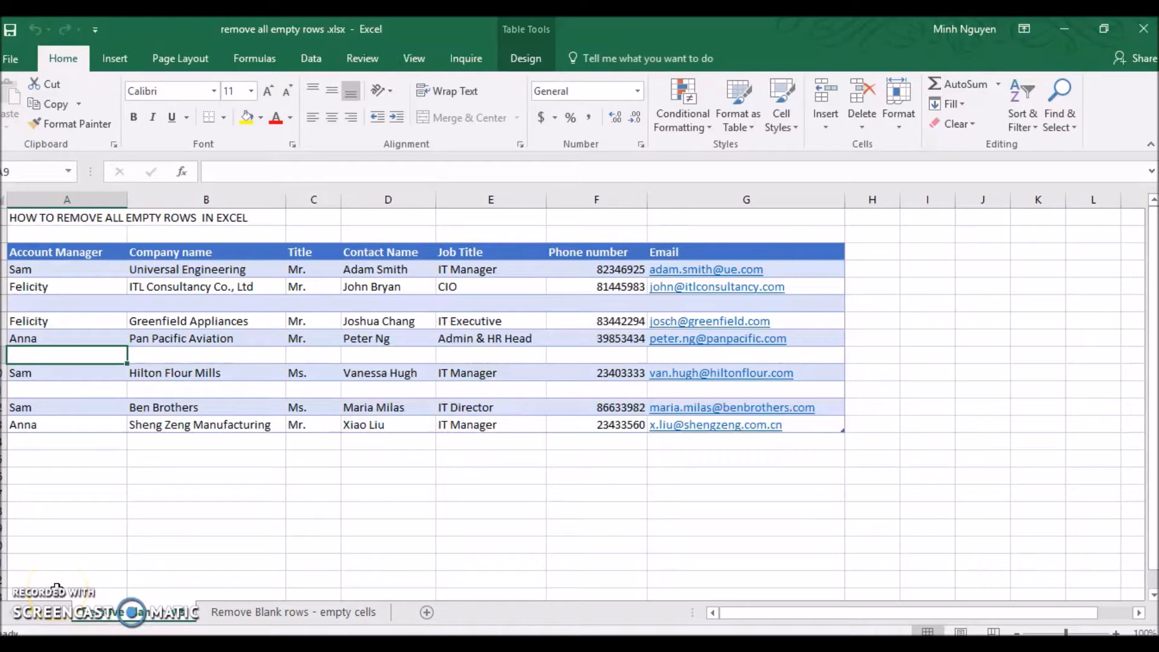
{"action": "mouse_move", "coordinate": [68, 556]}
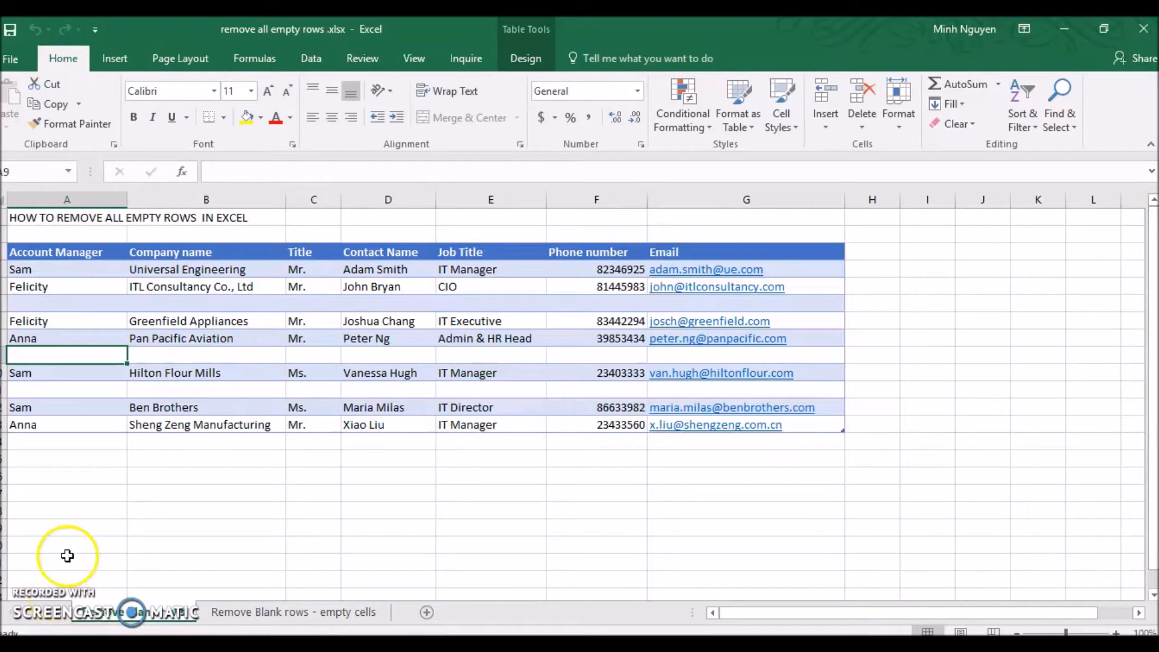
{"action": "mouse_move", "coordinate": [543, 359]}
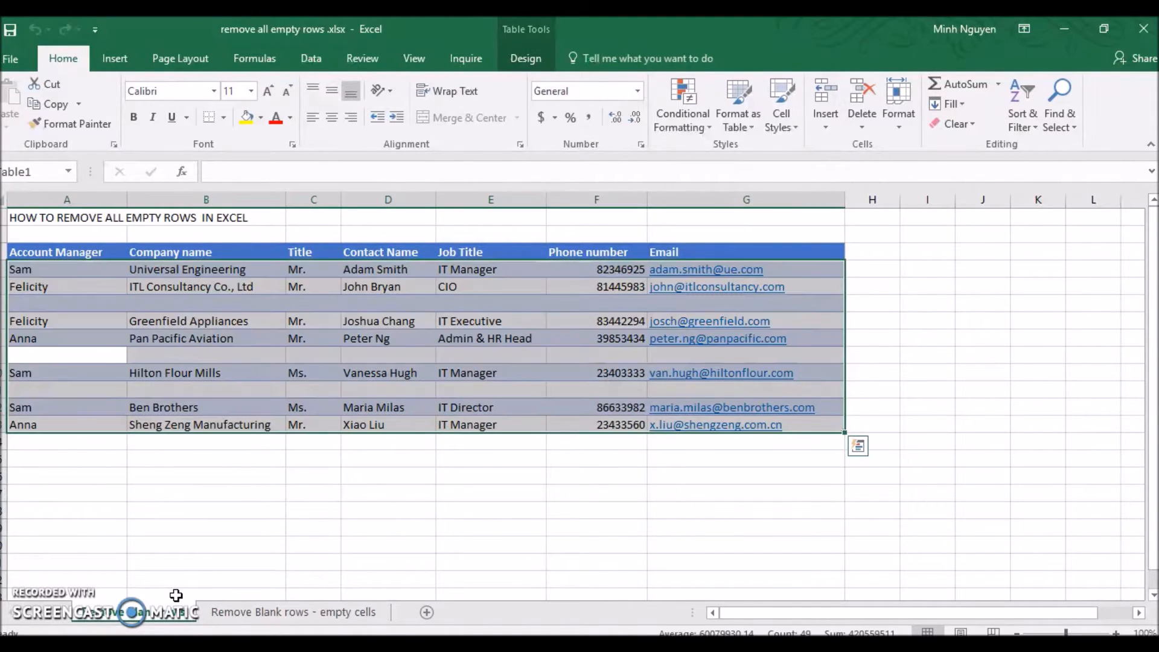
Select only the blank cells of Table1 through Go To Special, Blanks.
{"action": "key", "text": "f5"}
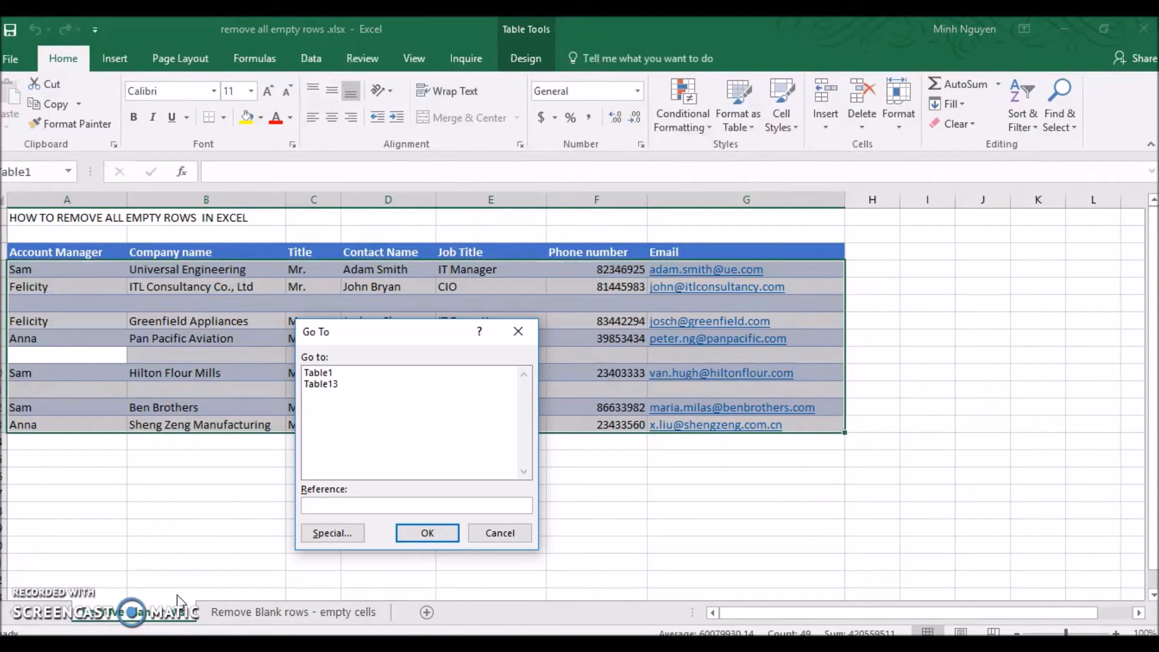
{"action": "left_click", "coordinate": [317, 372]}
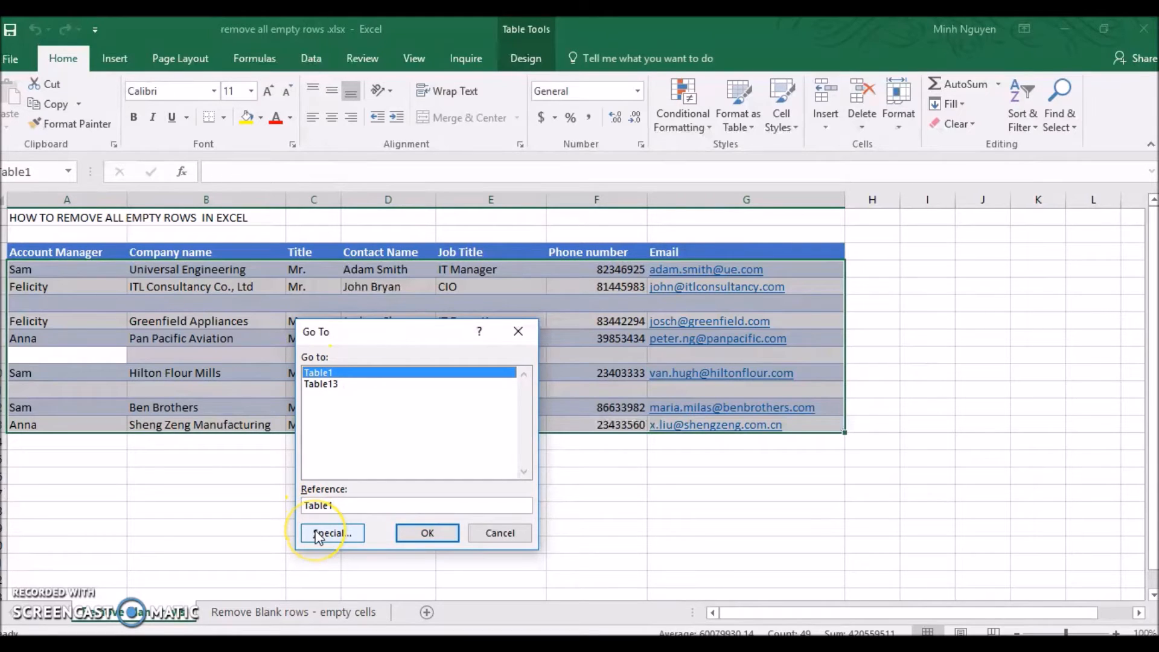
{"action": "left_click", "coordinate": [331, 532]}
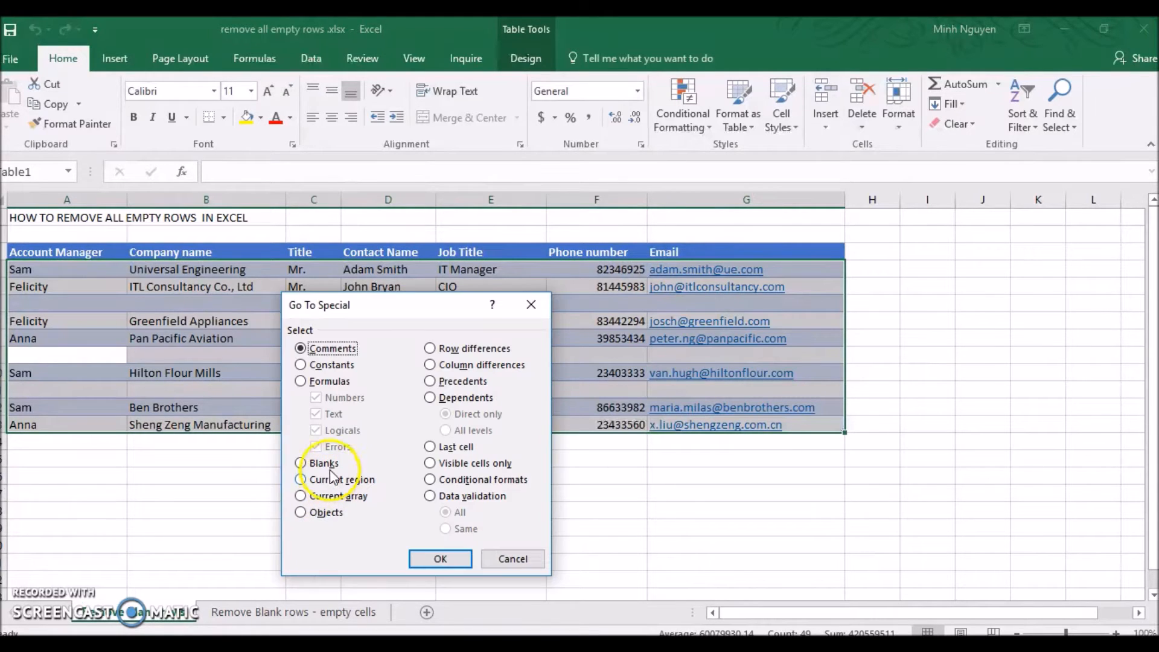
{"action": "left_click", "coordinate": [439, 557]}
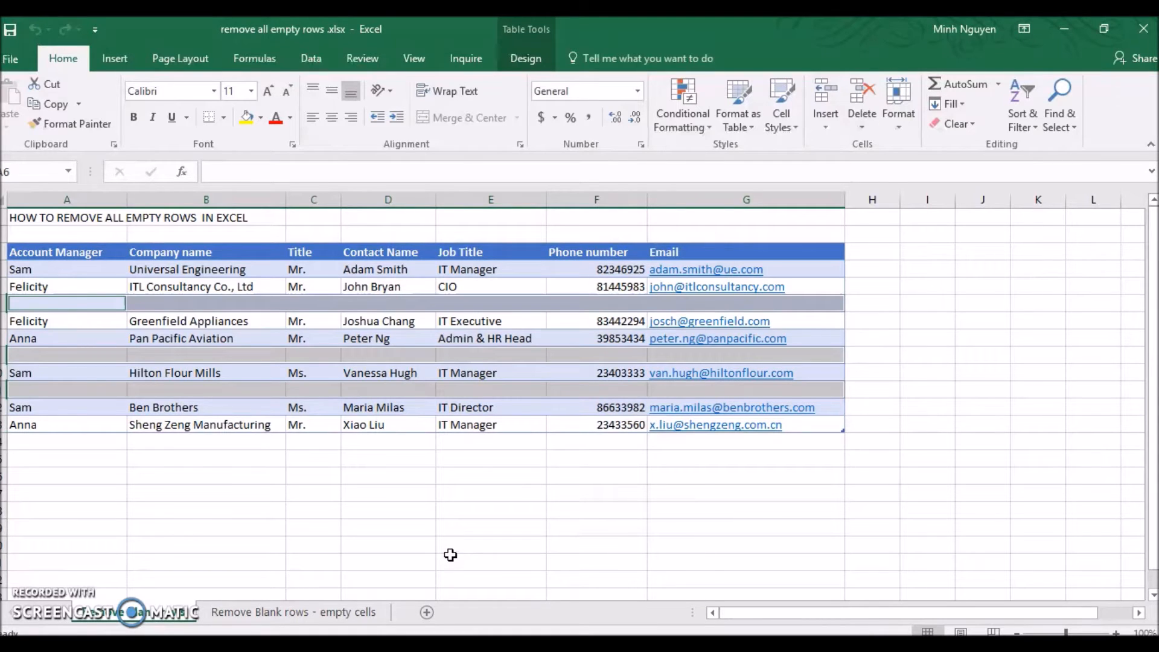
{"action": "right_click", "coordinate": [407, 355]}
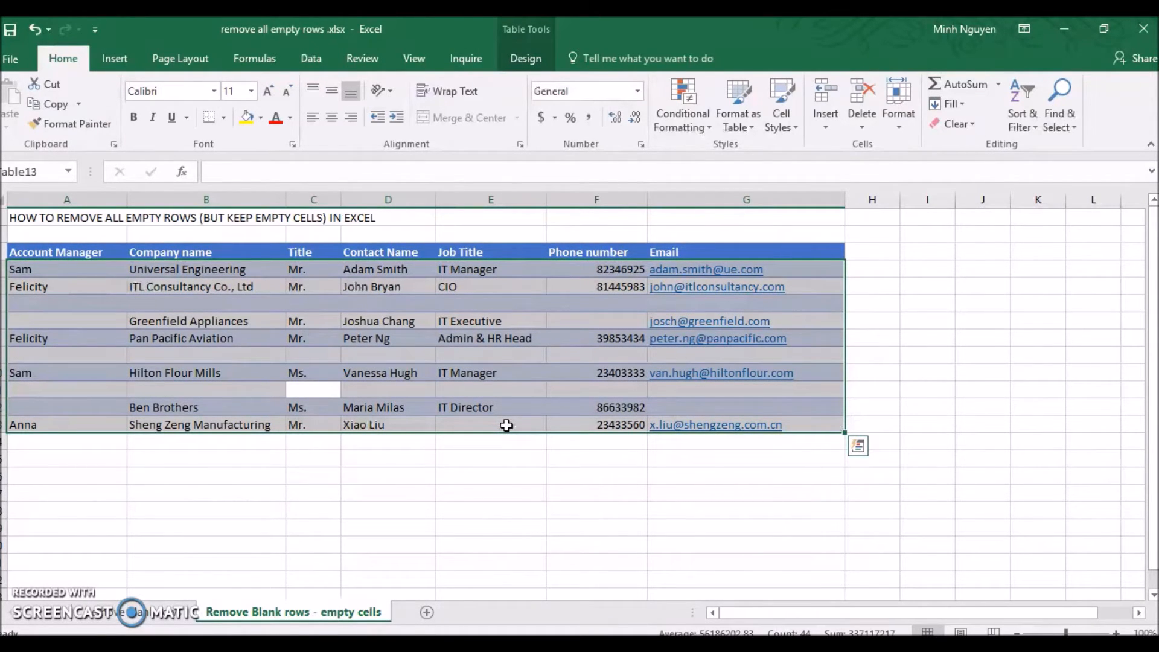
{"action": "key", "text": "f5"}
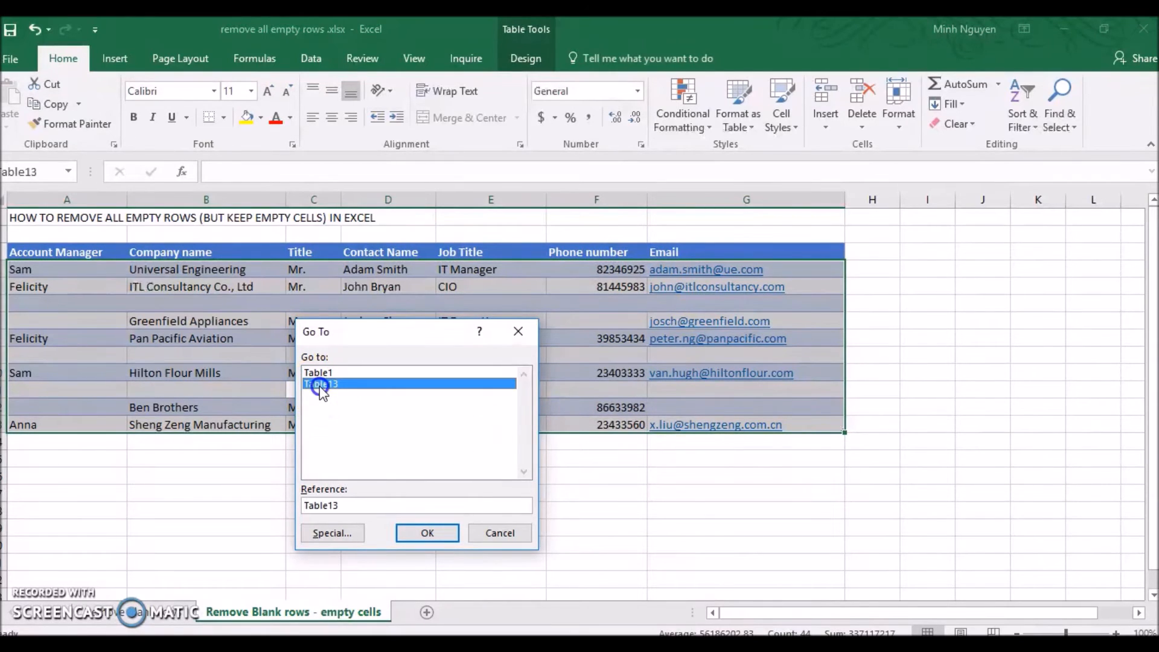
{"action": "left_click", "coordinate": [330, 533]}
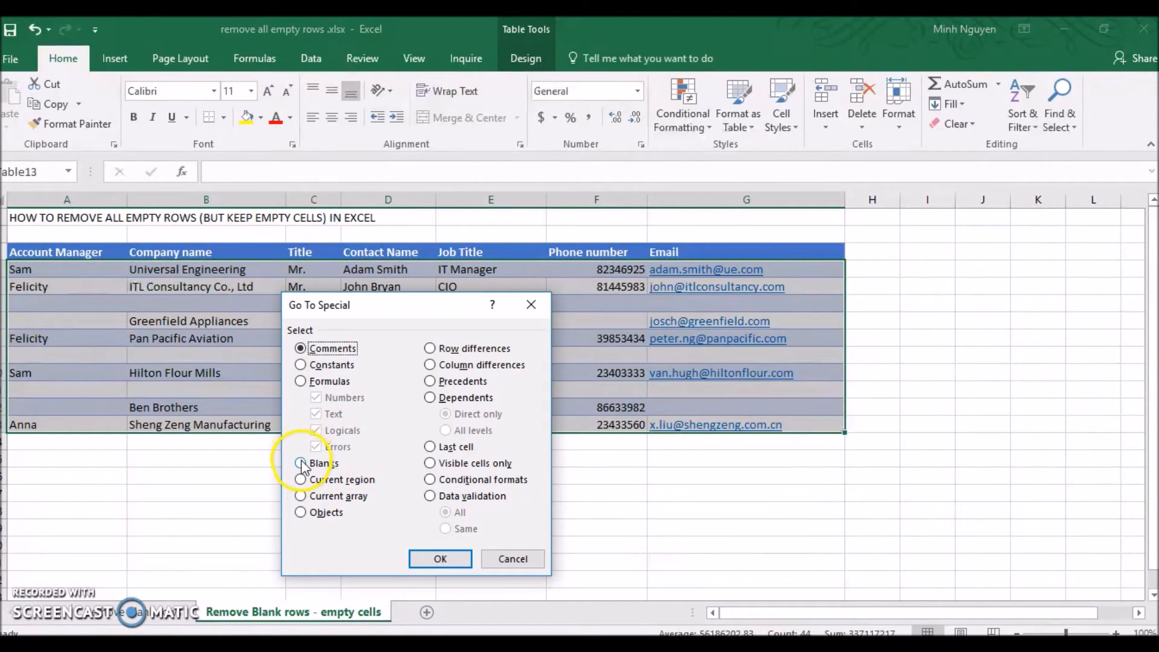
{"action": "left_click", "coordinate": [439, 558]}
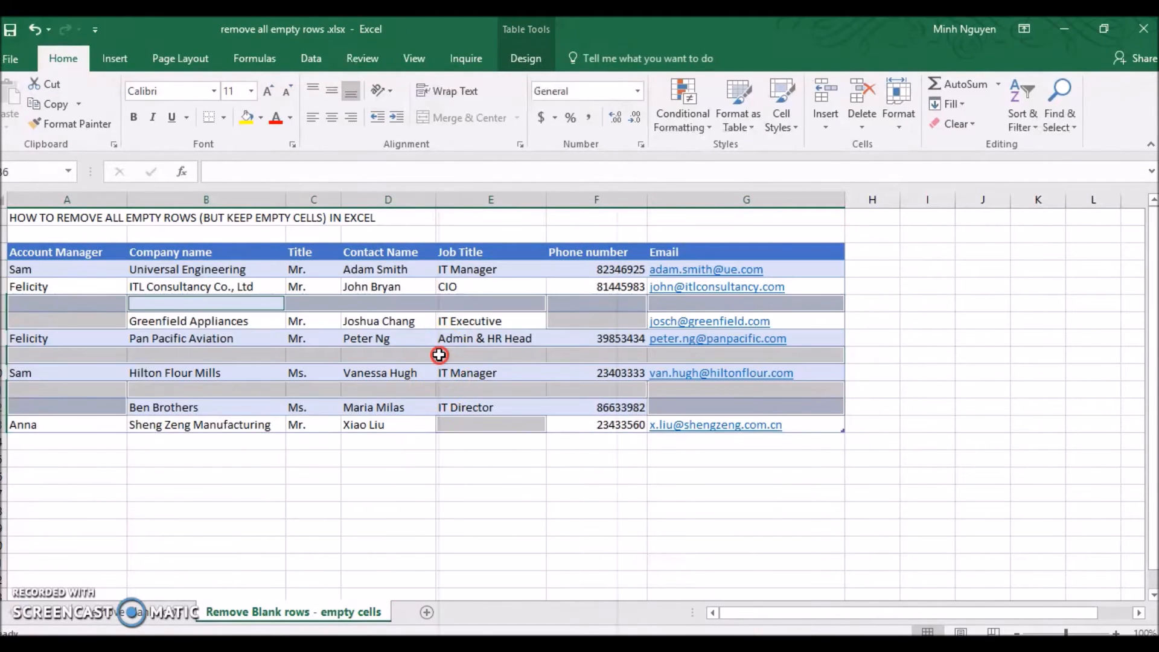
{"action": "right_click", "coordinate": [439, 354]}
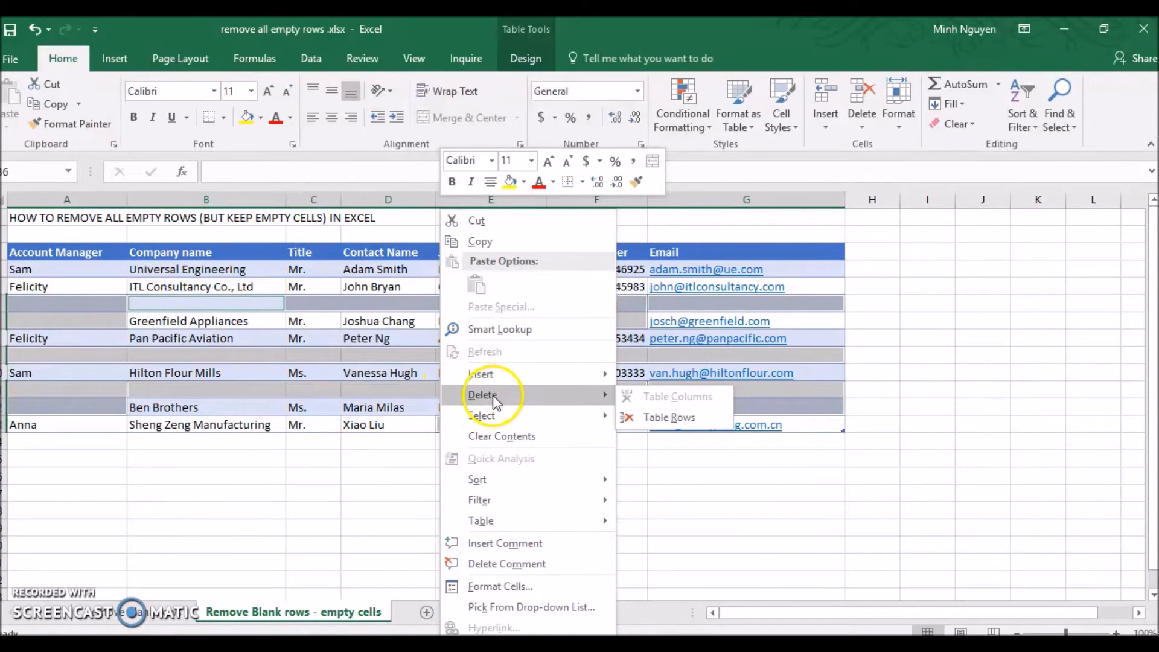
{"action": "left_click", "coordinate": [668, 417]}
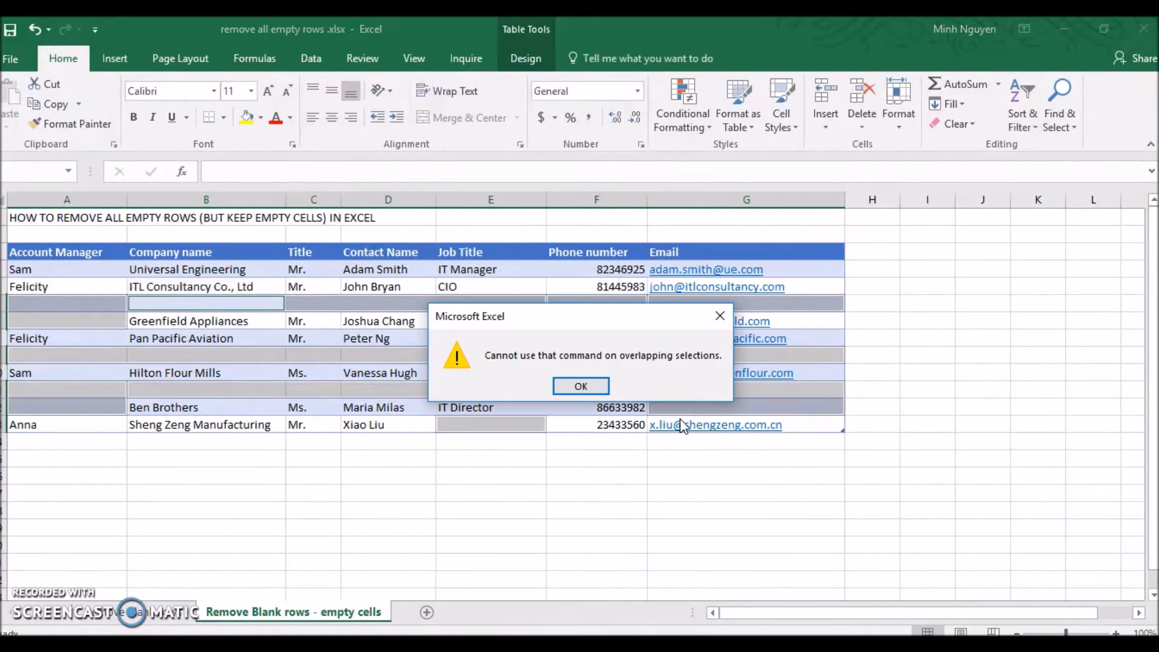
{"action": "left_click", "coordinate": [581, 386]}
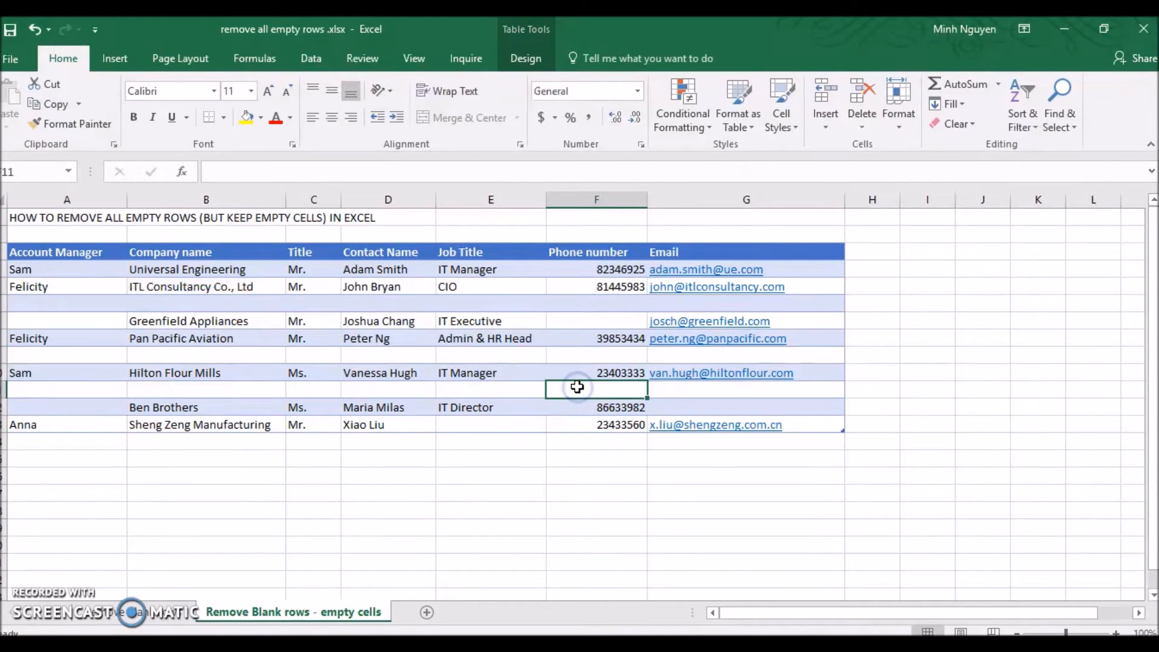
{"action": "mouse_move", "coordinate": [531, 376]}
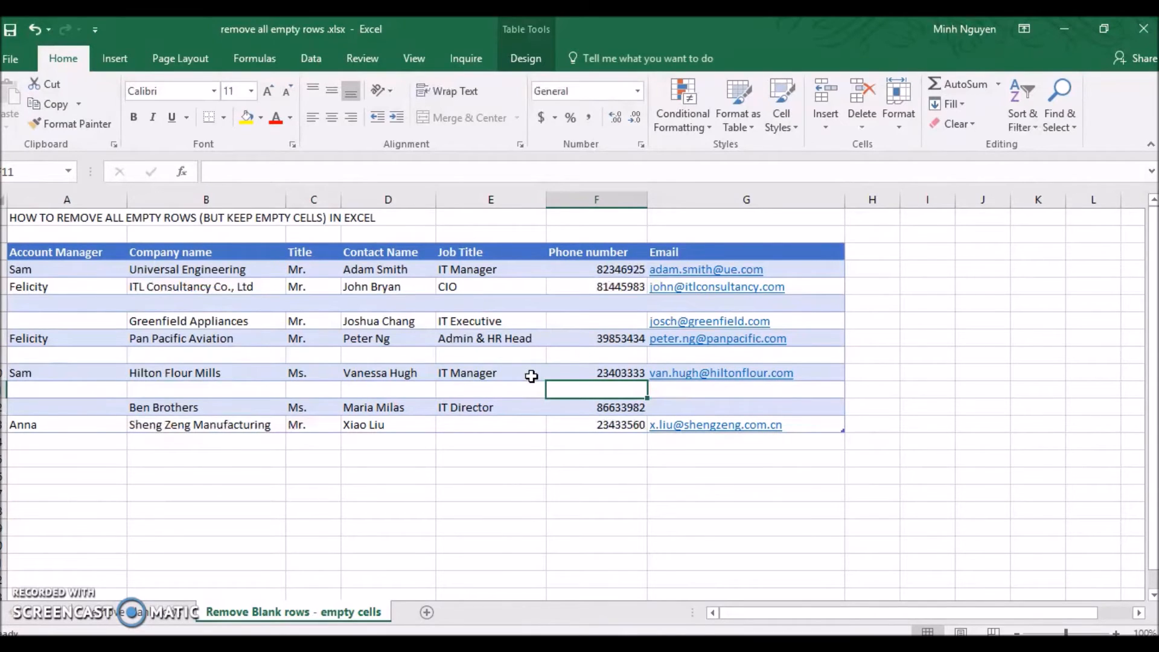
{"action": "mouse_move", "coordinate": [265, 265]}
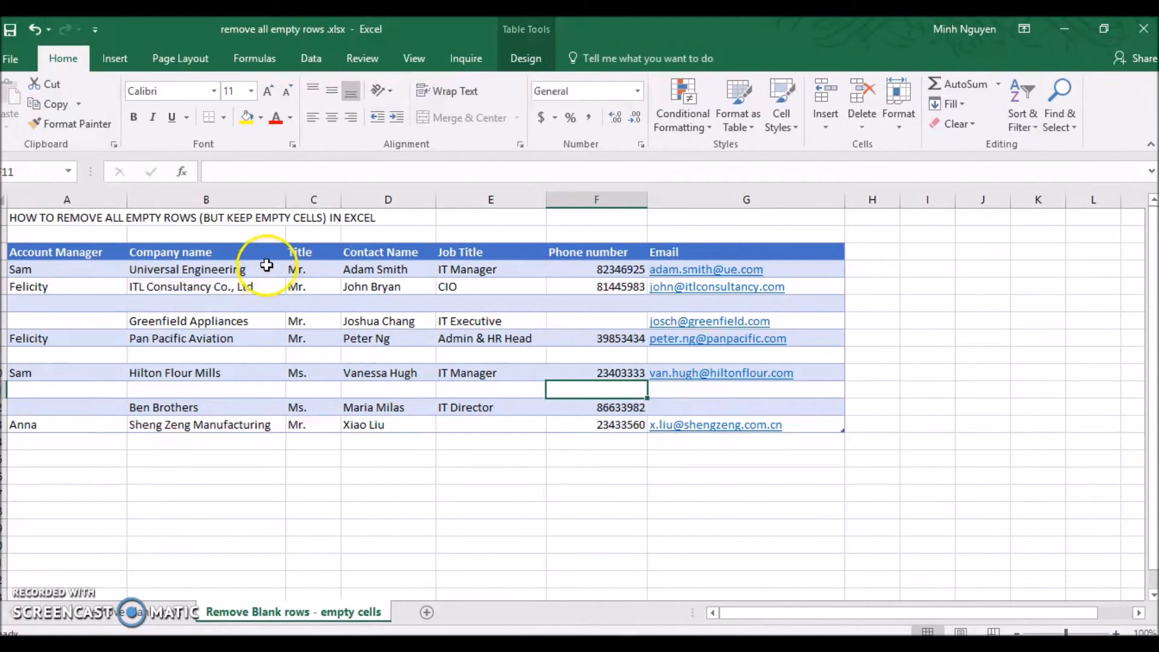
{"action": "mouse_move", "coordinate": [268, 250]}
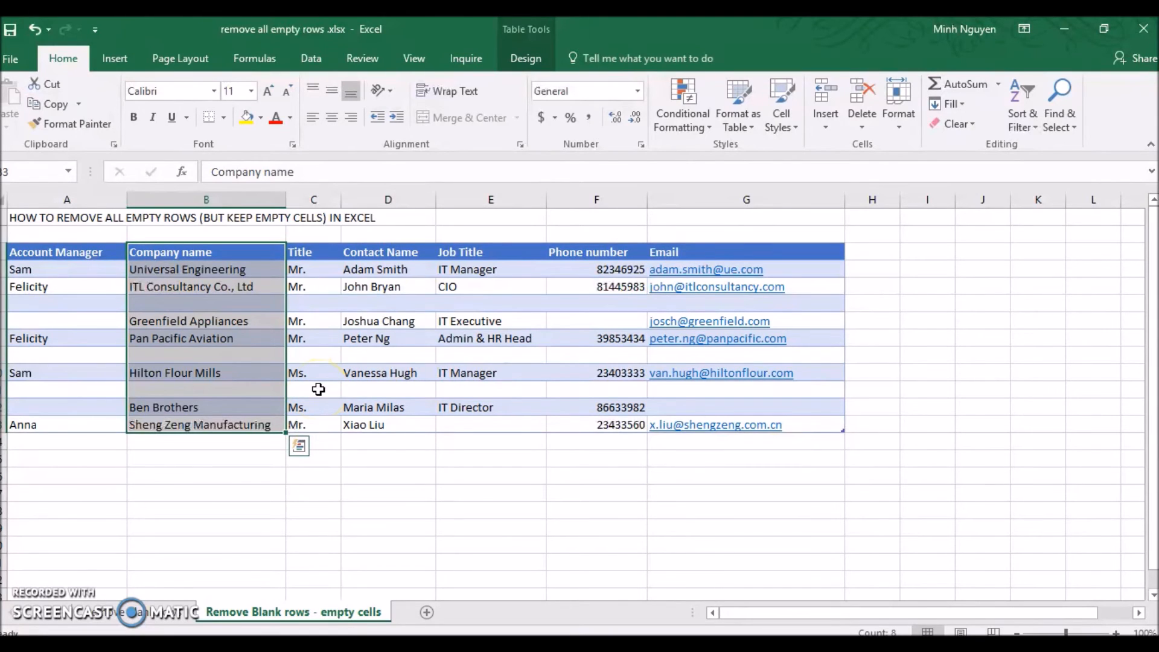
{"action": "mouse_move", "coordinate": [241, 391]}
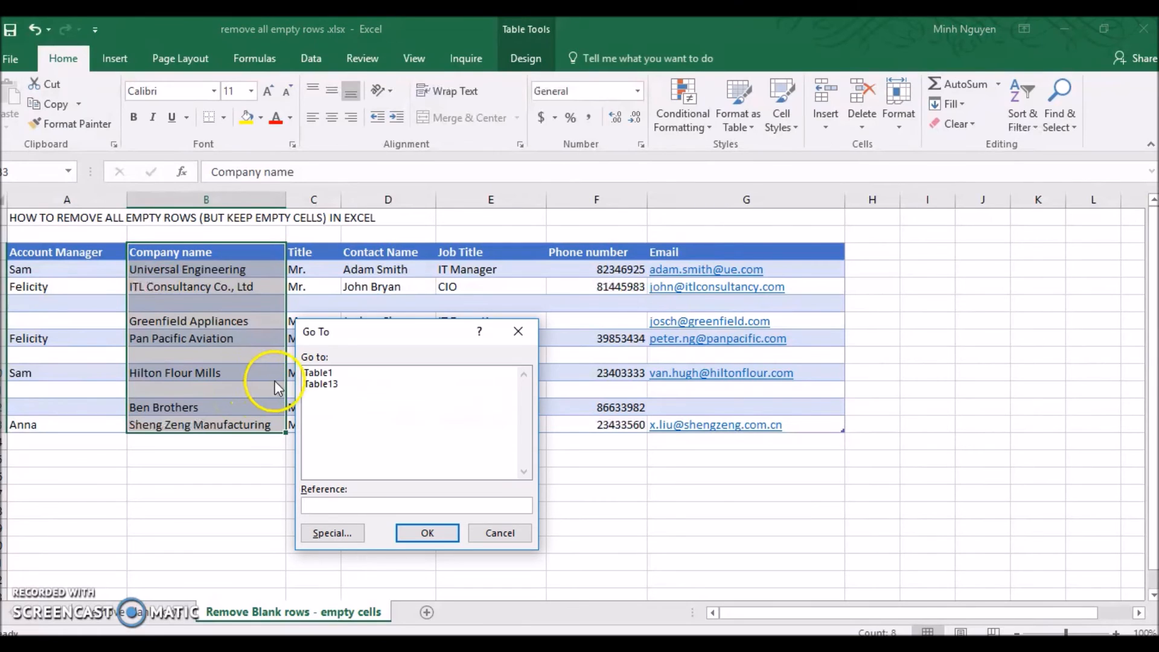
Select only the blank Company name cells of Table13 through Go To Special, Blanks.
{"action": "left_click", "coordinate": [321, 384]}
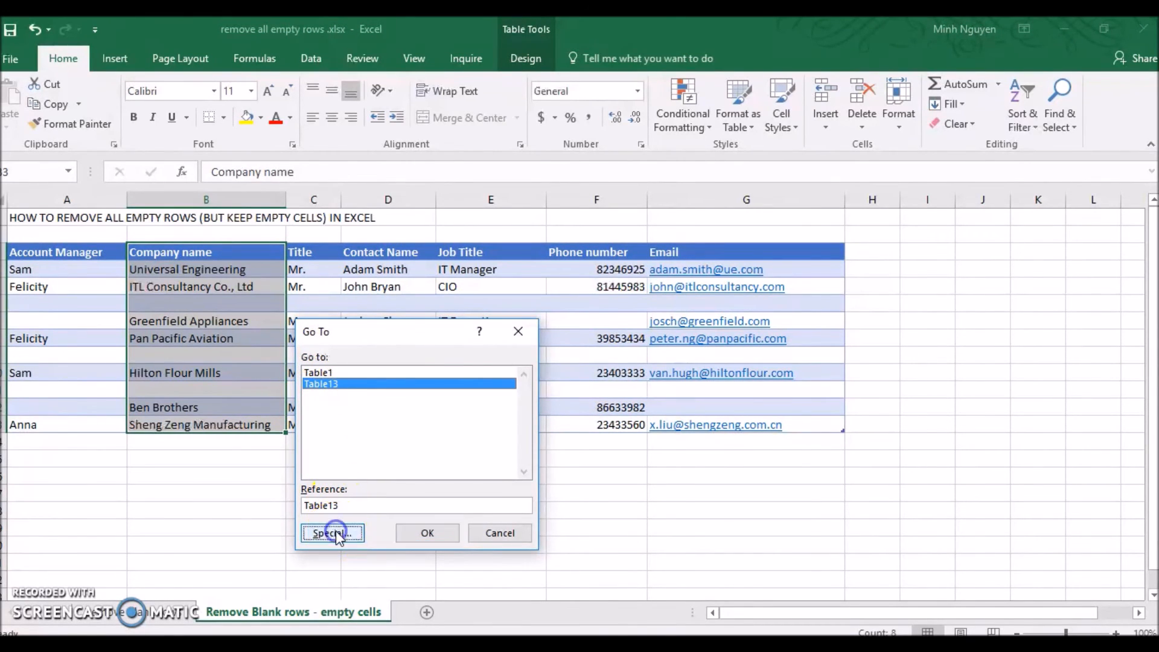
{"action": "left_click", "coordinate": [331, 532]}
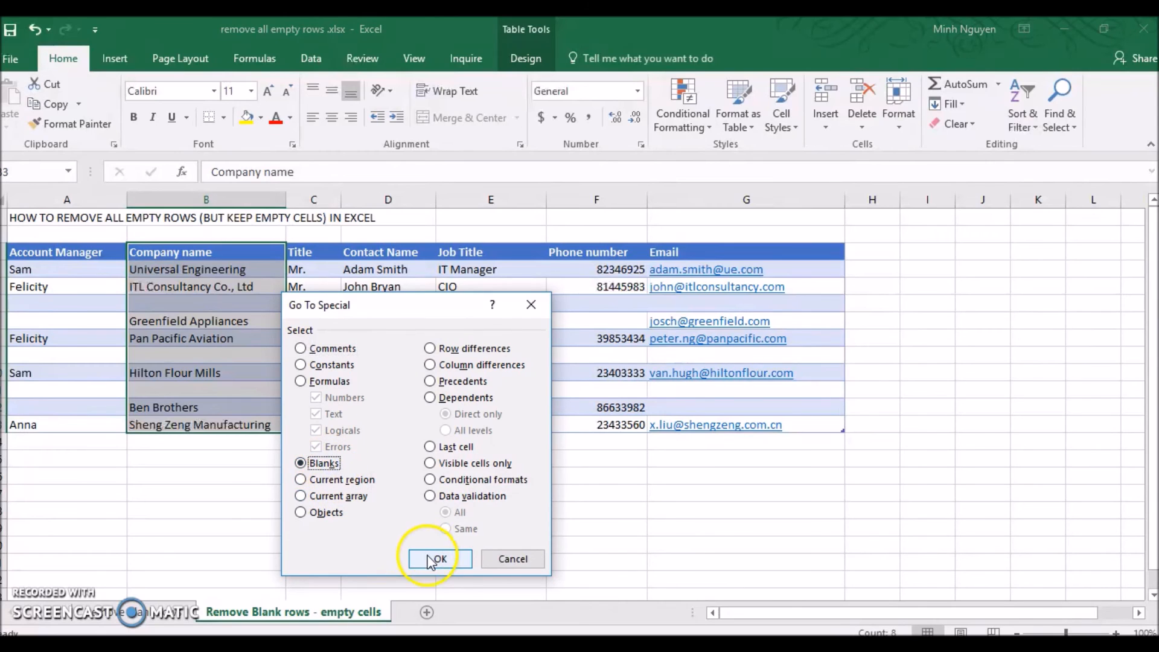
{"action": "left_click", "coordinate": [437, 558]}
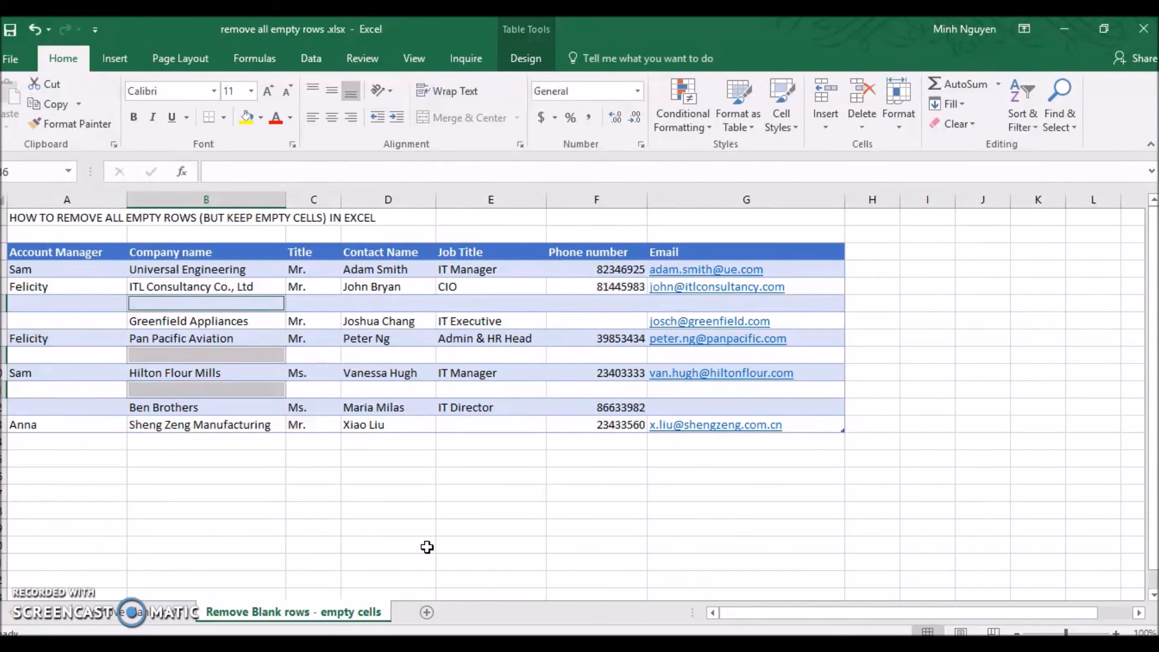